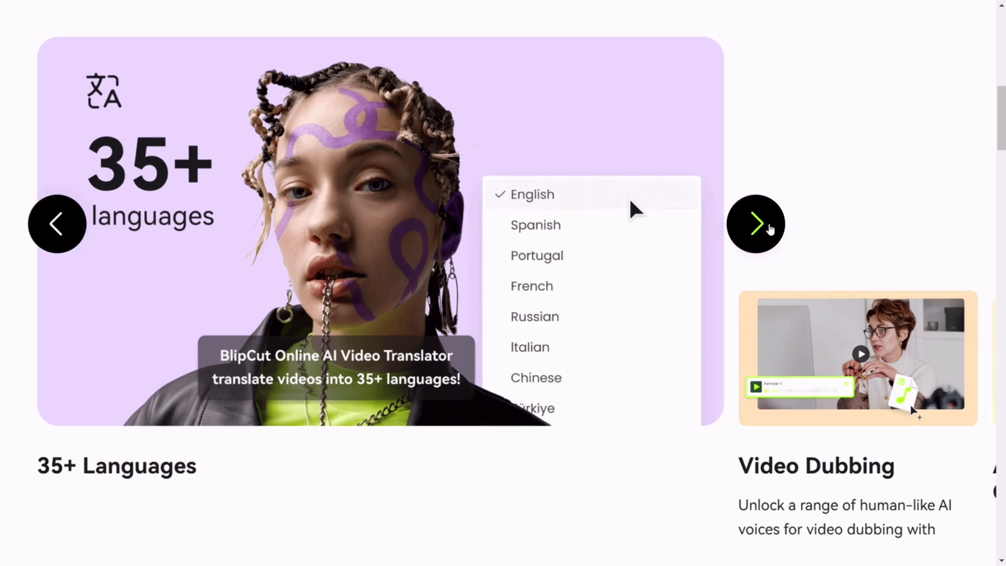
- Advance the carousel through Video Dubbing, Auto Caption Generator, AI Voice Changer and AI Voice Cloning slides
click(756, 224)
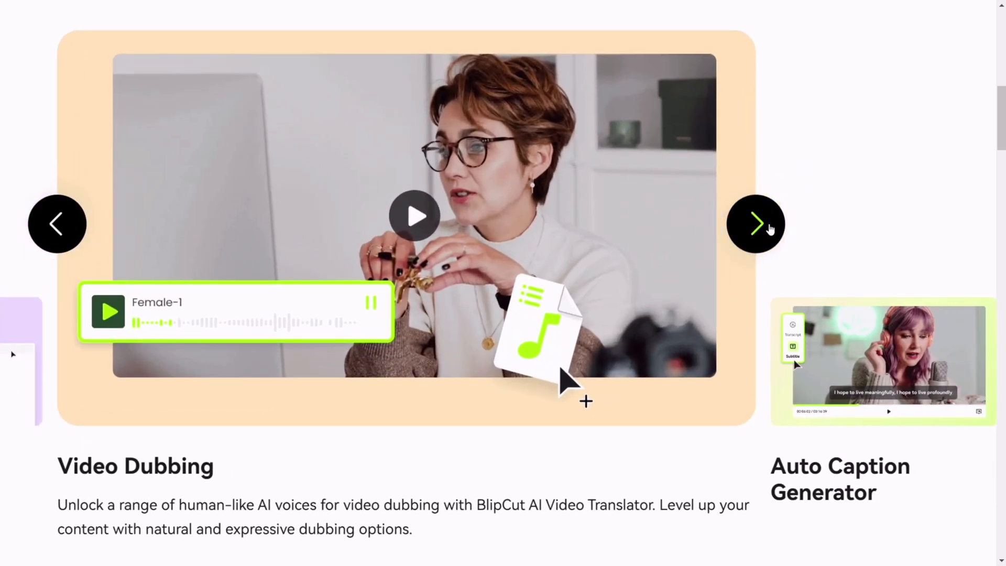
click(756, 224)
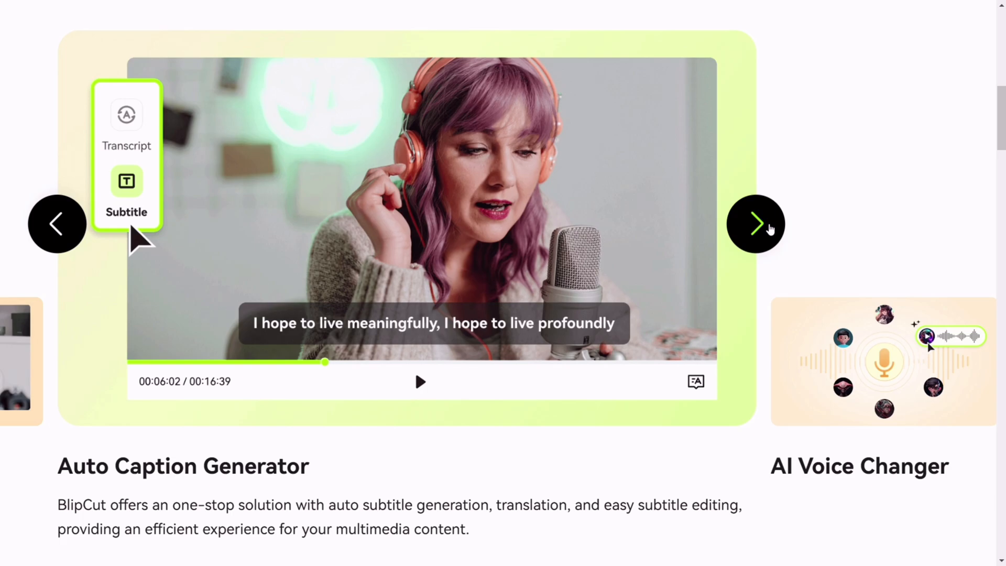
click(756, 224)
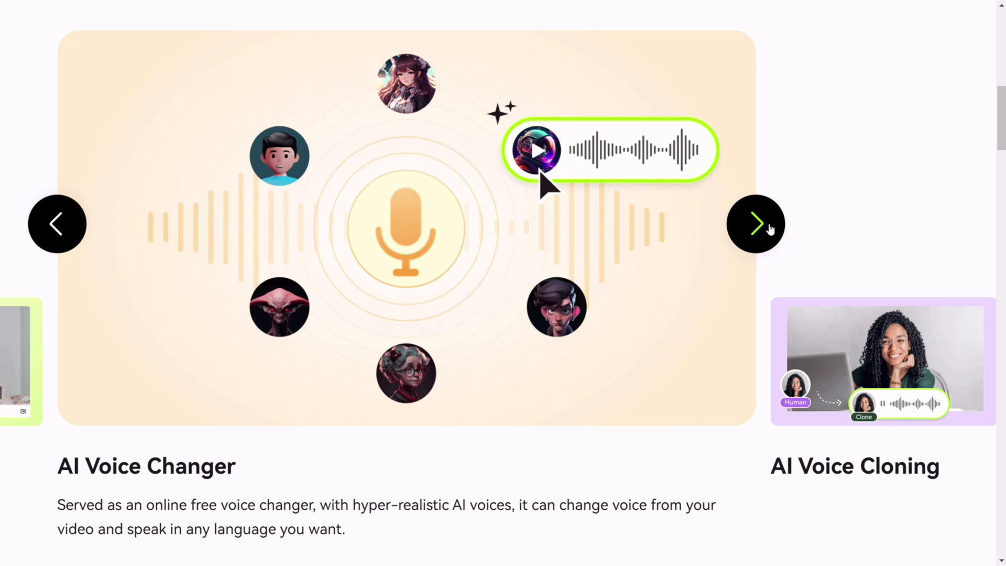
click(755, 224)
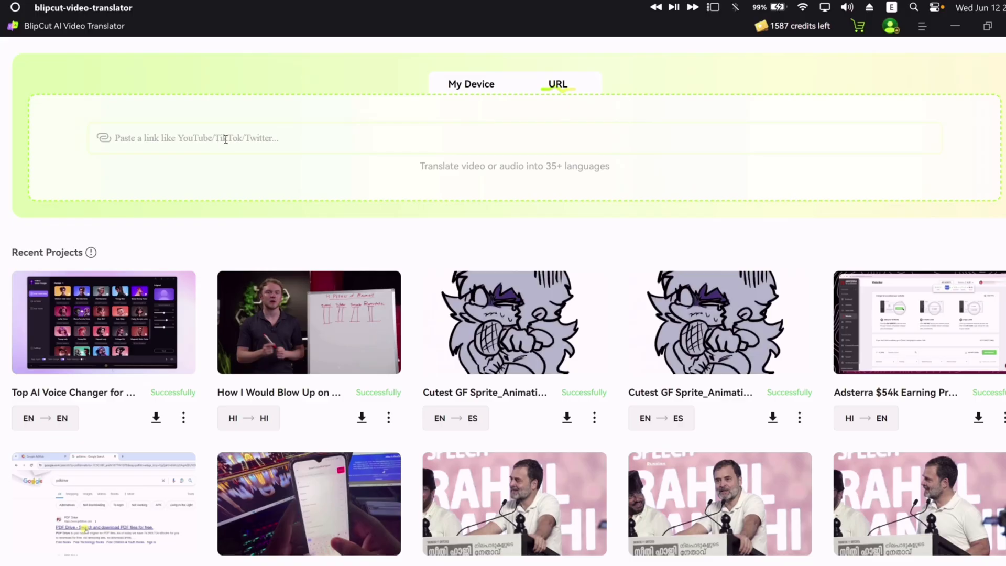
- Upload the PlayStation 1 on iOS video from Downloads via the My Device option
click(470, 83)
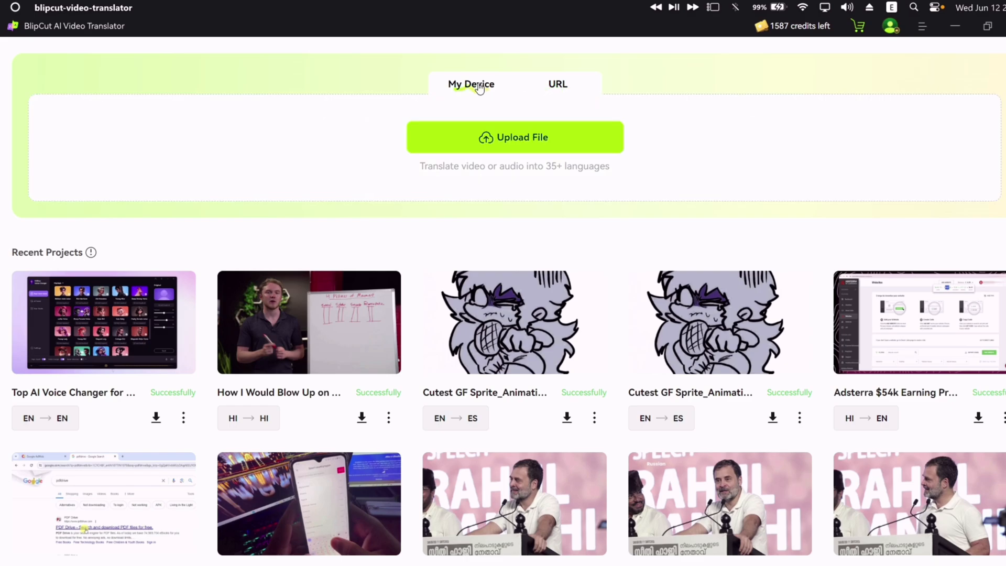
click(514, 136)
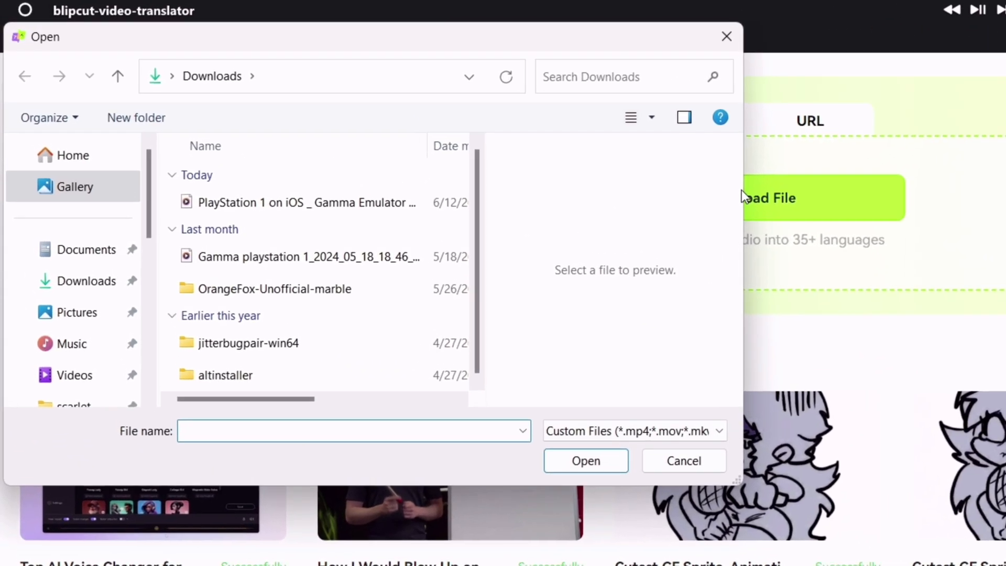
click(307, 202)
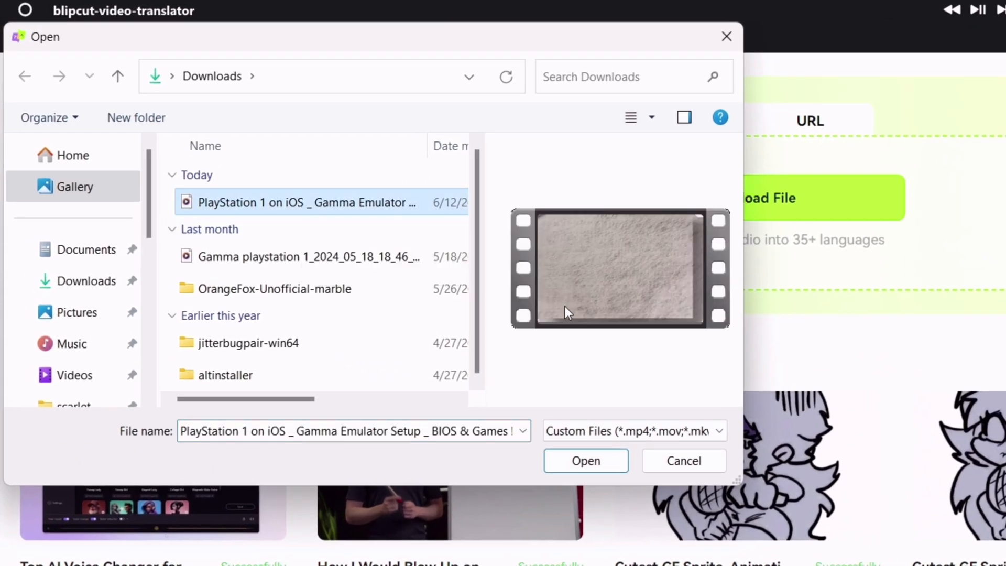
click(585, 461)
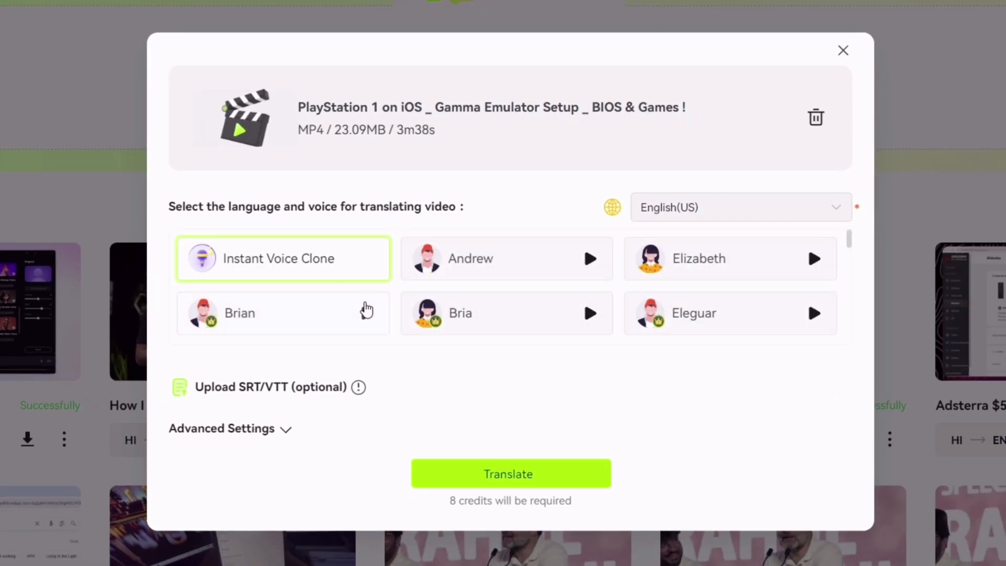
mouse_move(390, 287)
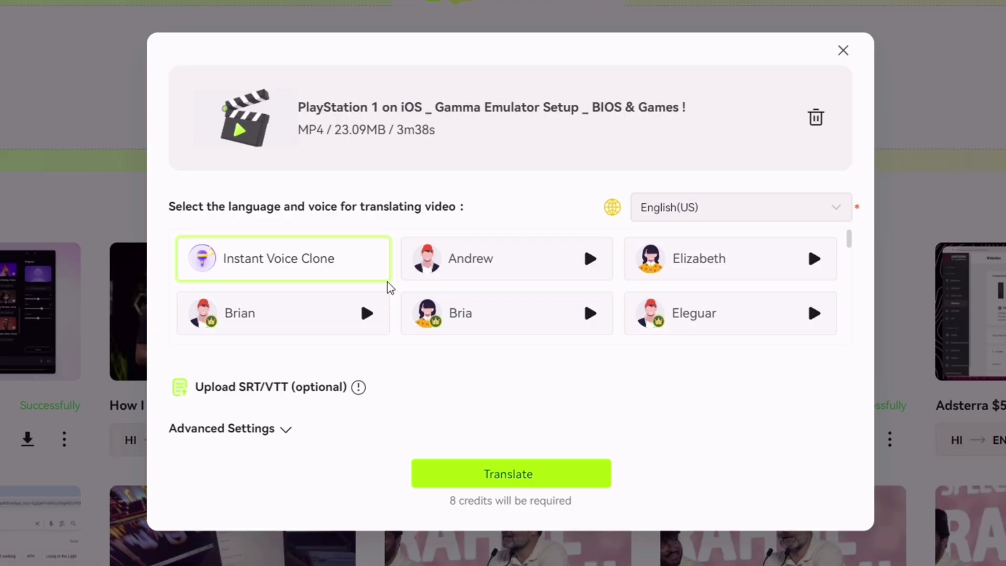
mouse_move(517, 258)
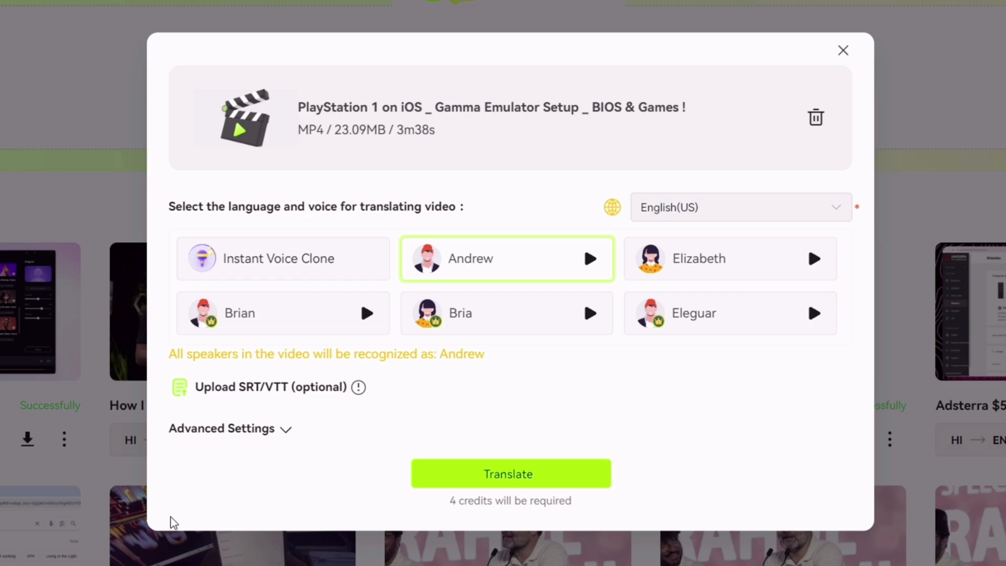
- Set source language English and target Hindi(IN) in Advanced Settings, then start the translation
click(221, 428)
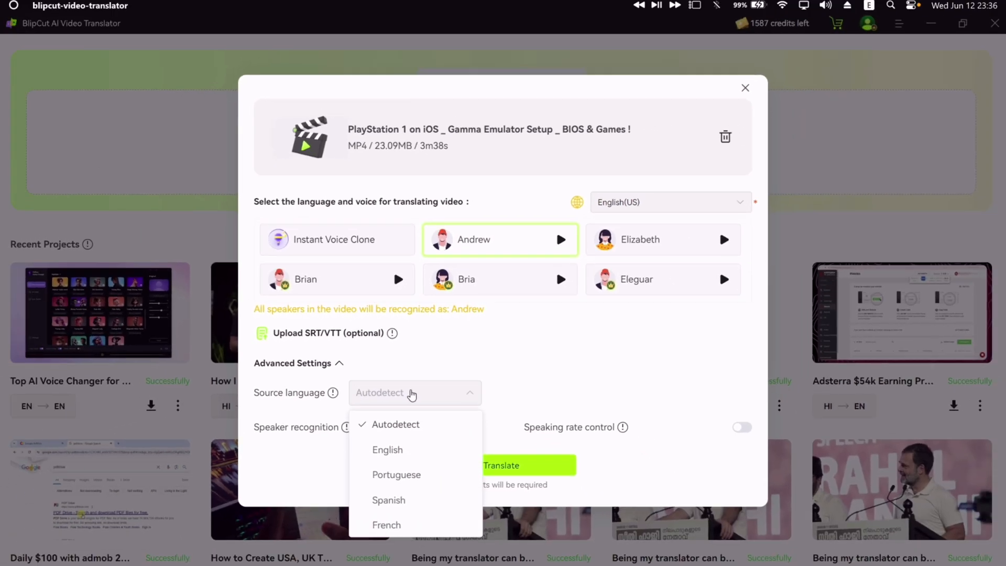
click(387, 450)
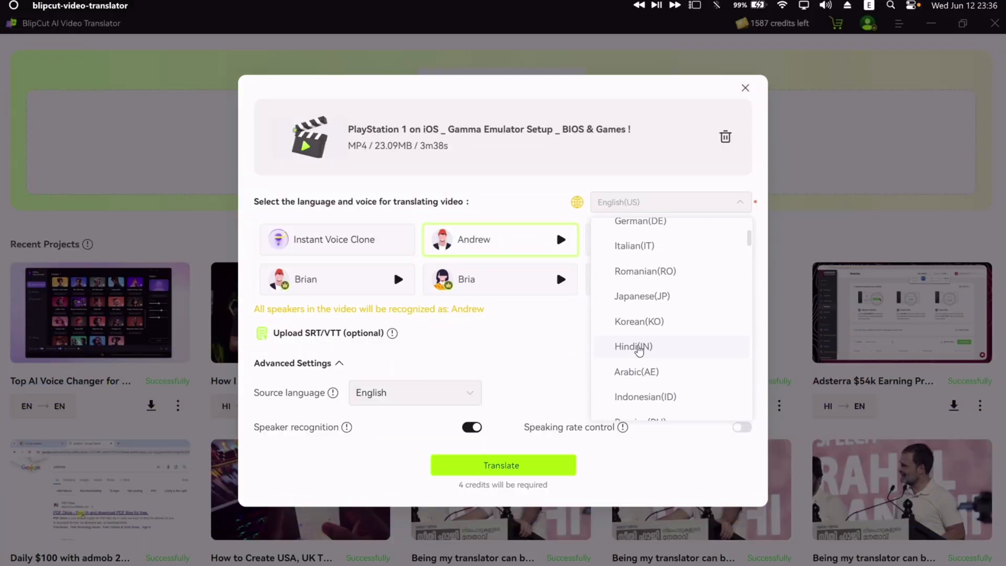
click(633, 347)
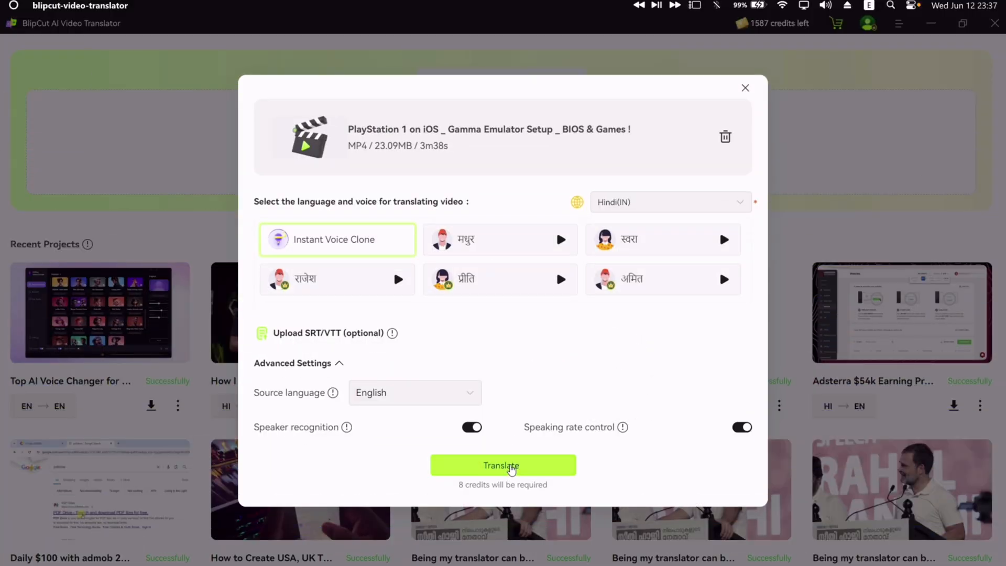
click(502, 465)
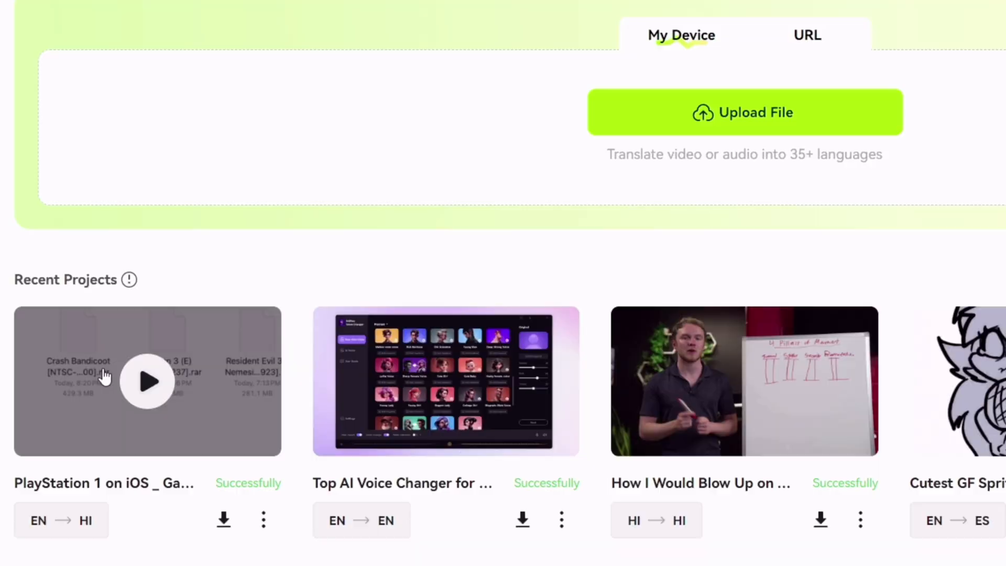
- Open the PlayStation project from Recent Projects and play its Hindi translated preview
click(147, 382)
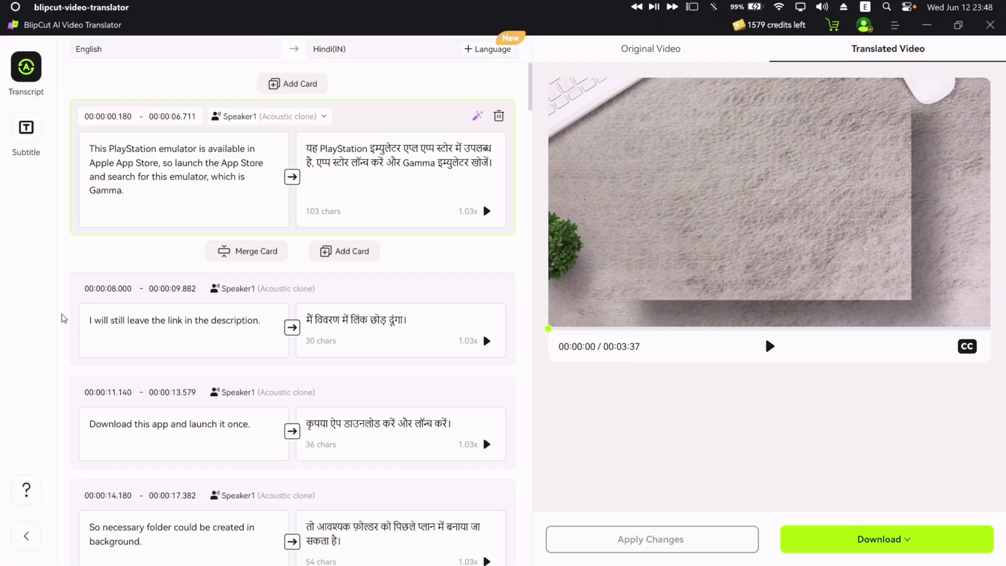
mouse_move(756, 359)
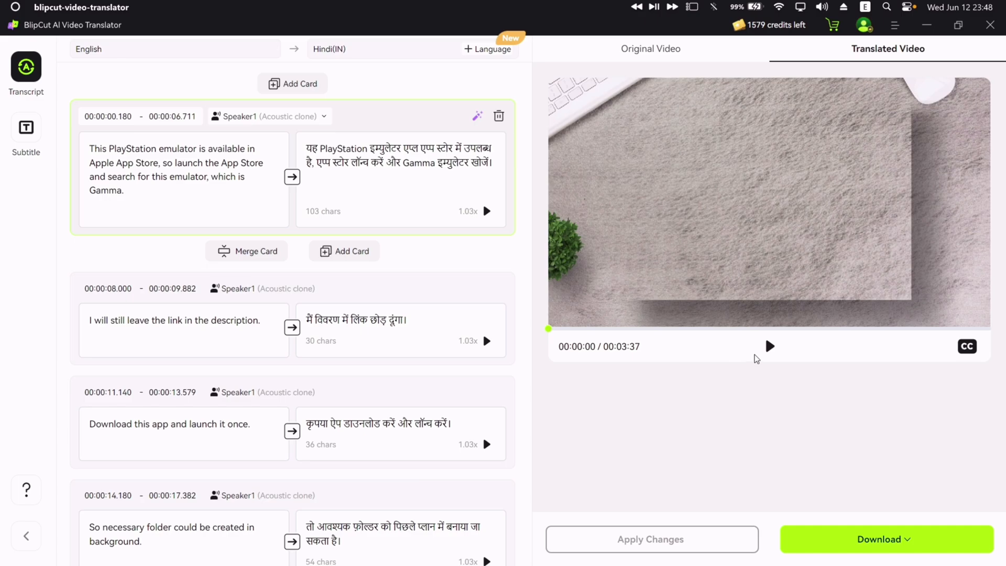
click(770, 346)
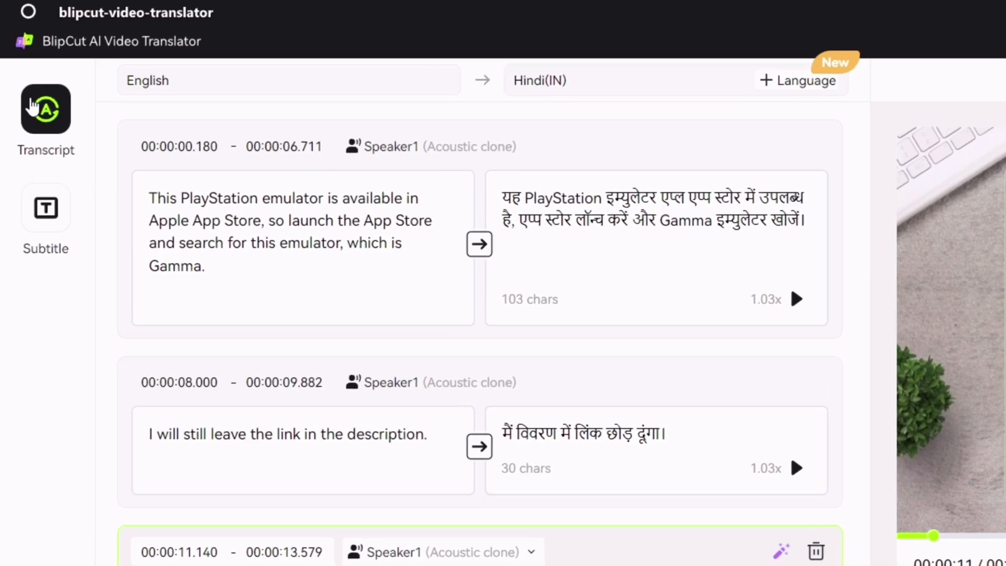
- Apply the yellow-on-black subtitle preset and return to the transcript cards
click(45, 218)
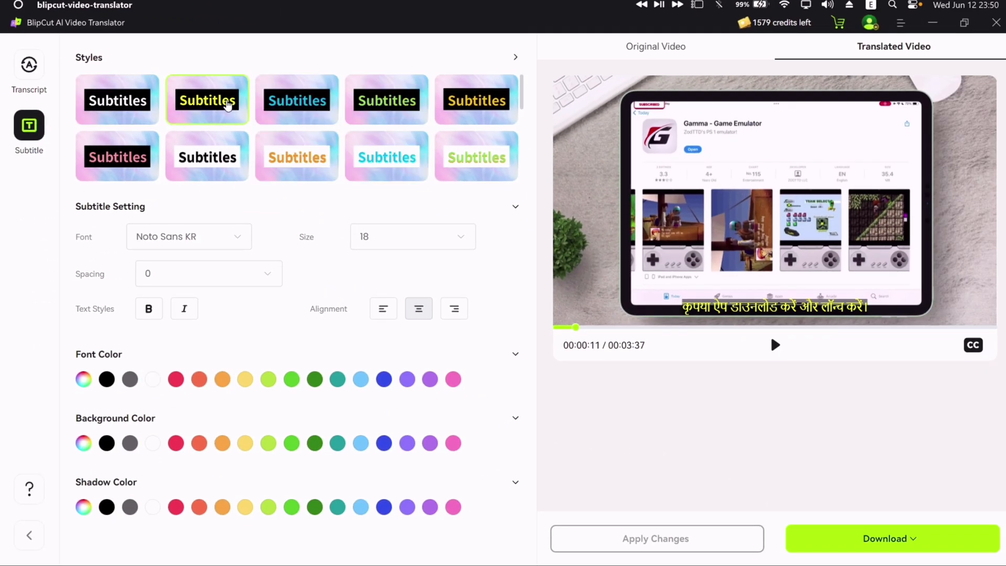
mouse_move(312, 204)
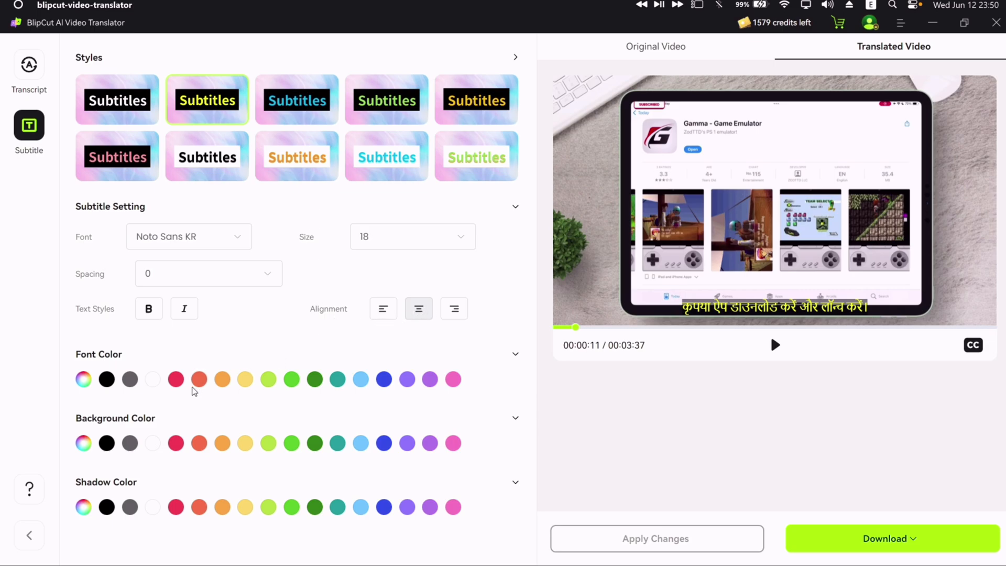
click(154, 444)
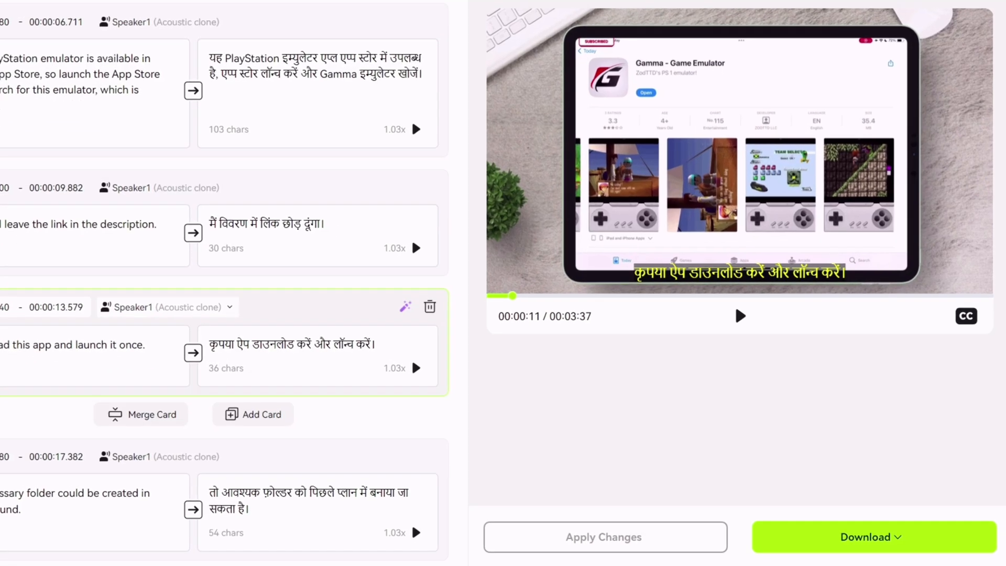
- Download the captioned Hindi video as BlipCut_Hindi MP4 into the Downloads folder
click(871, 537)
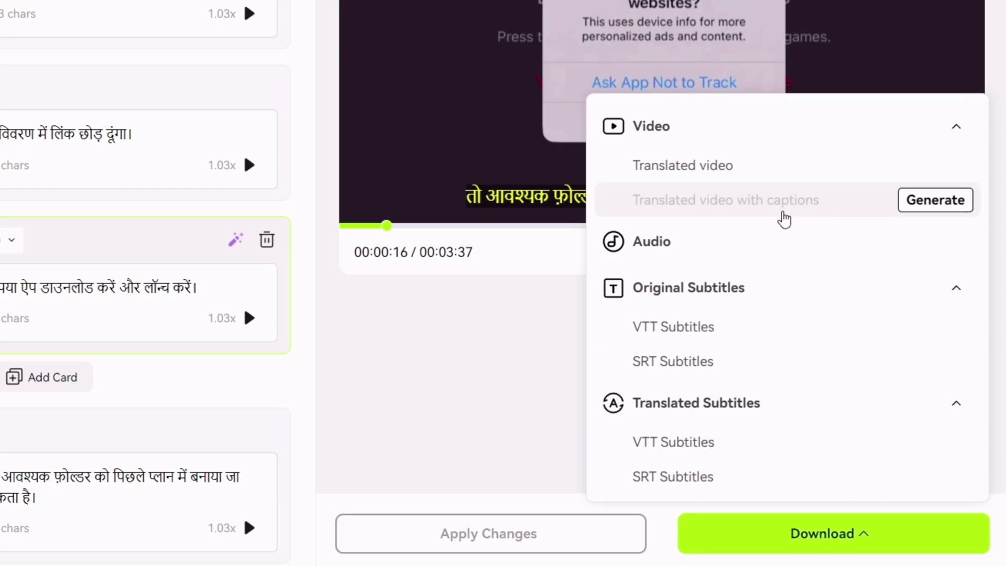
click(935, 199)
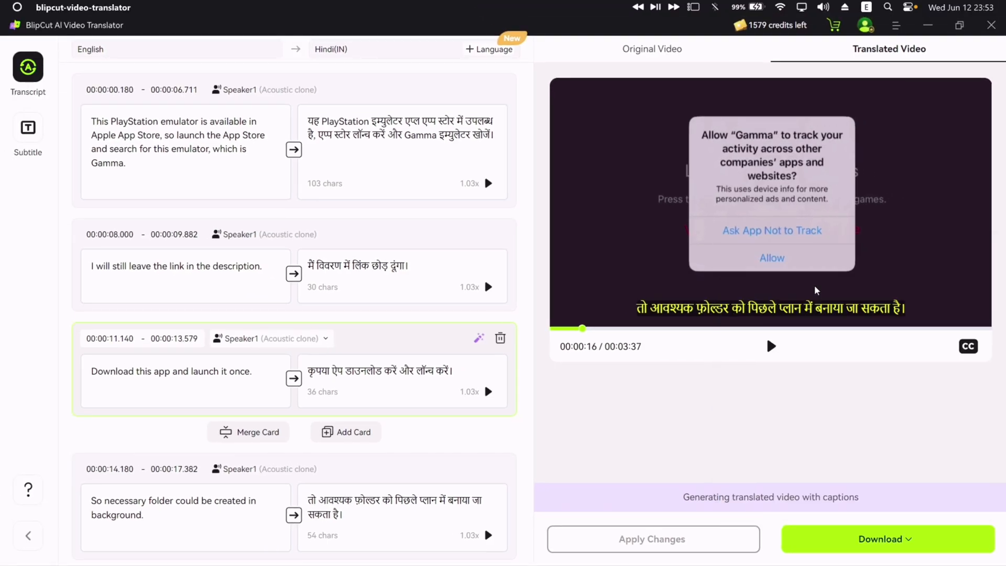
click(884, 539)
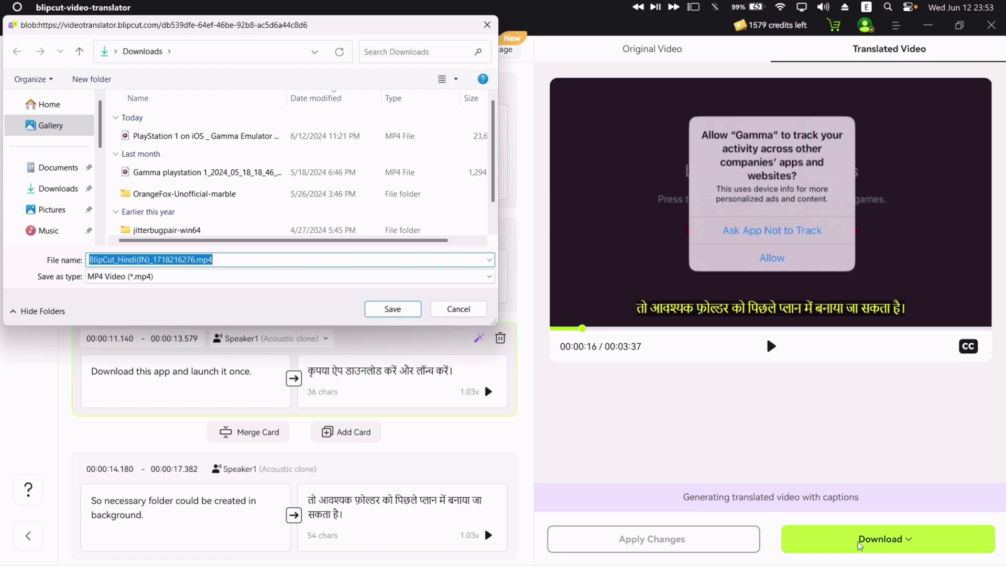
click(392, 308)
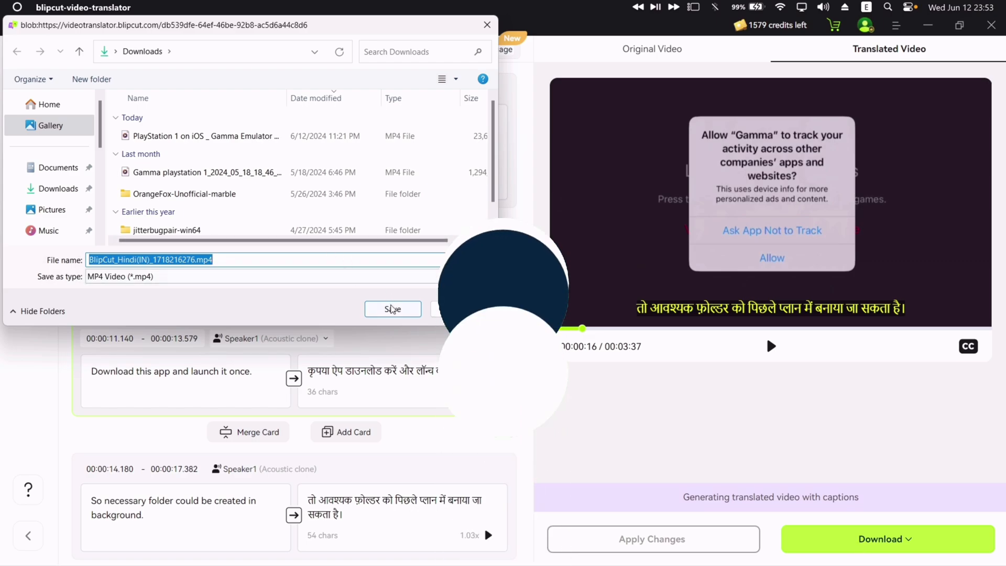
click(393, 309)
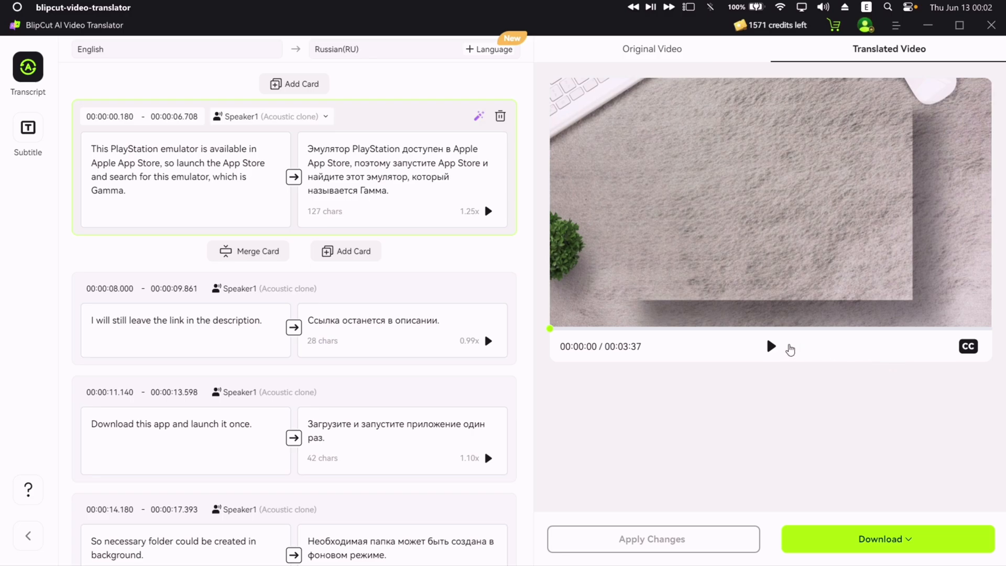
- Play the Russian translated preview of the PlayStation emulator video
click(770, 347)
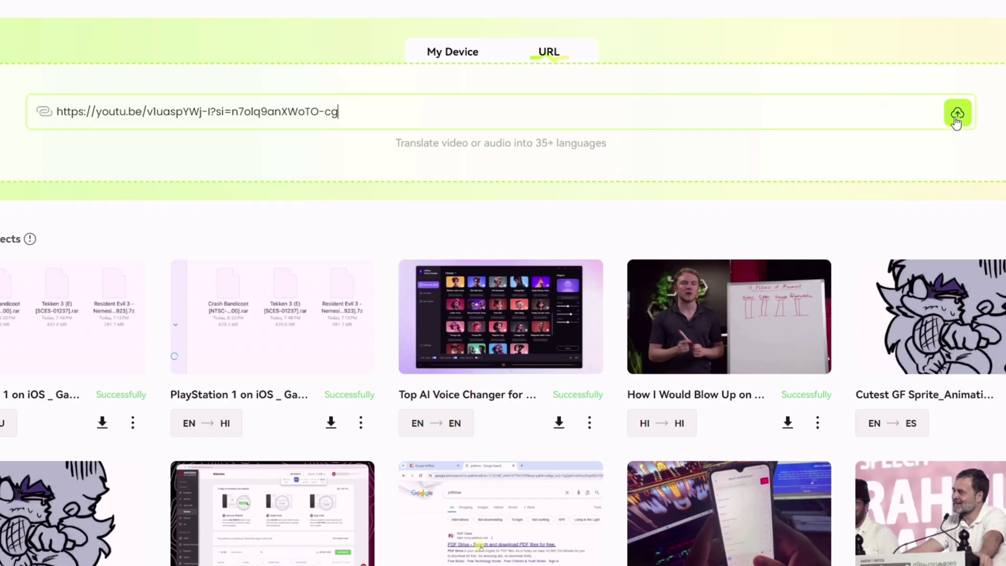
- Import the AltServer video from the pasted YouTube link and start translating it into Japanese(JP)
click(957, 111)
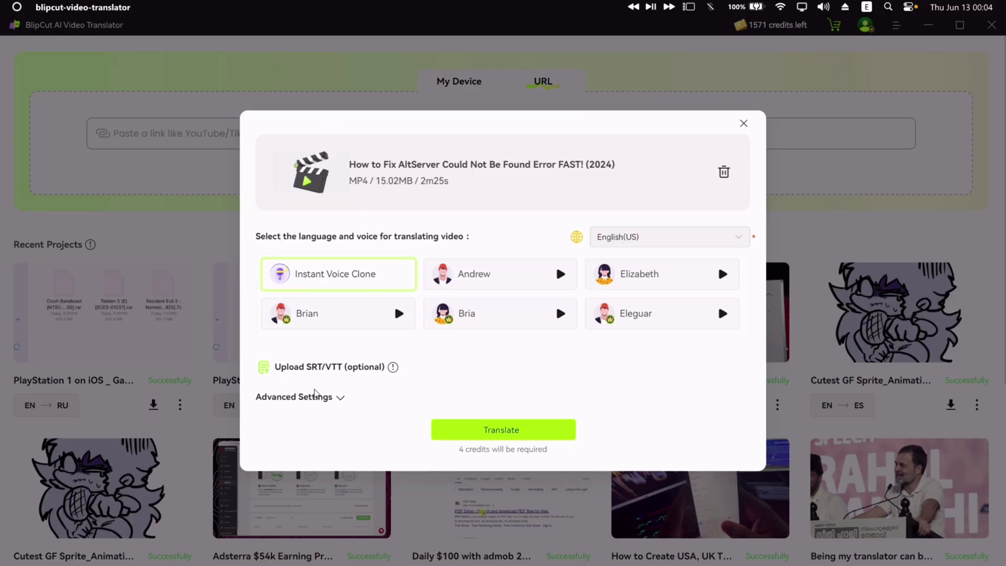
click(294, 397)
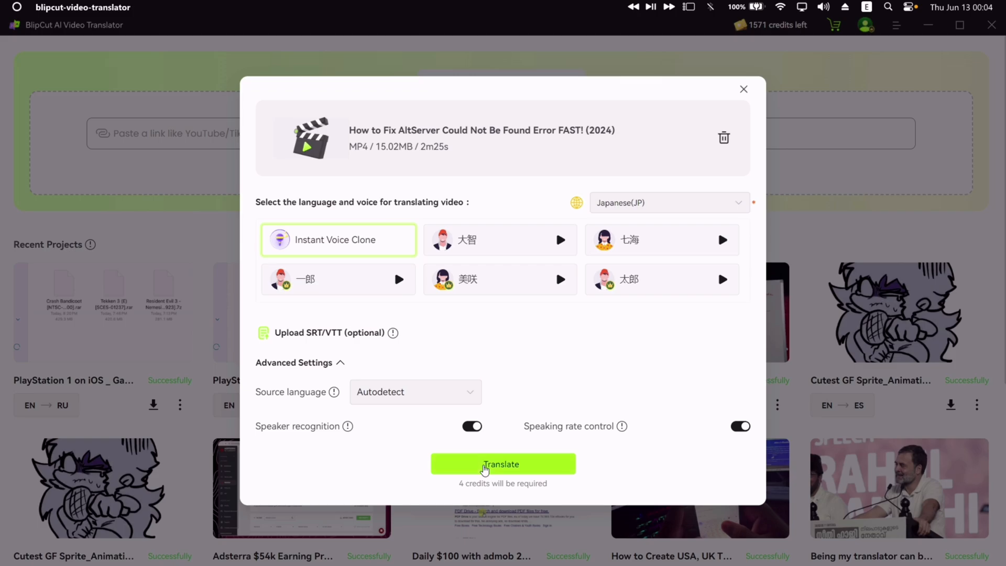
click(502, 465)
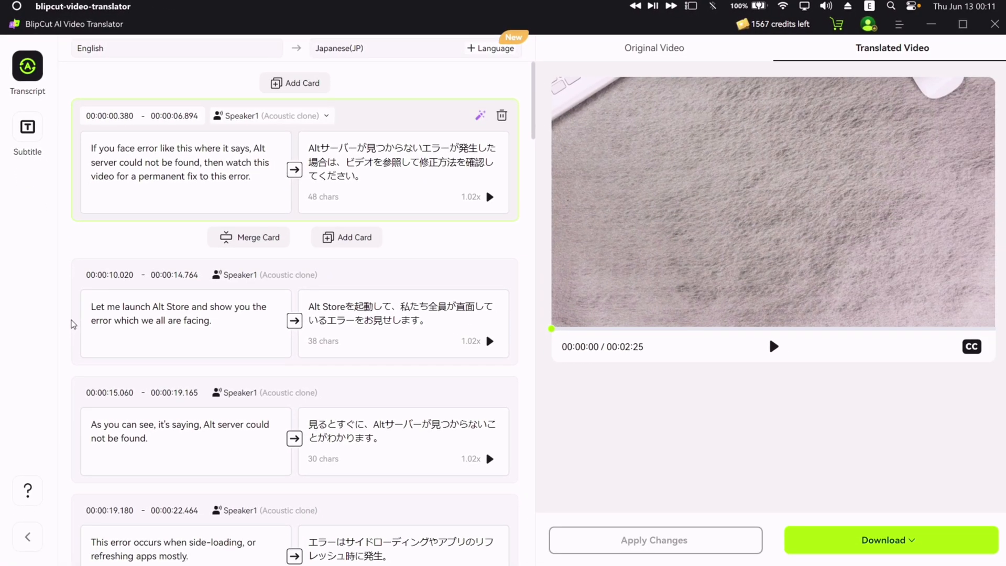
- Play the Japanese translated preview with captions, then bring up subtitle styling
click(773, 347)
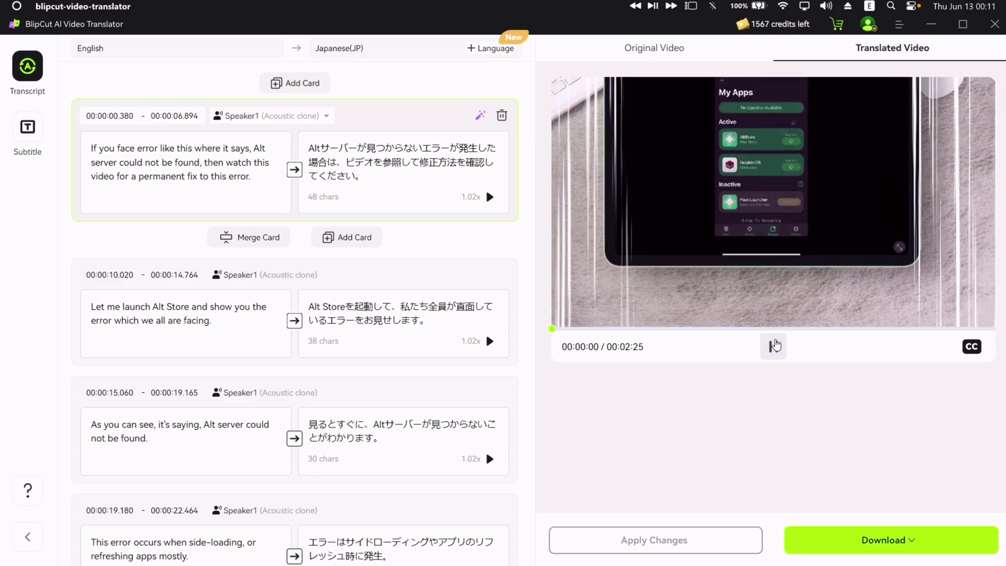
click(774, 347)
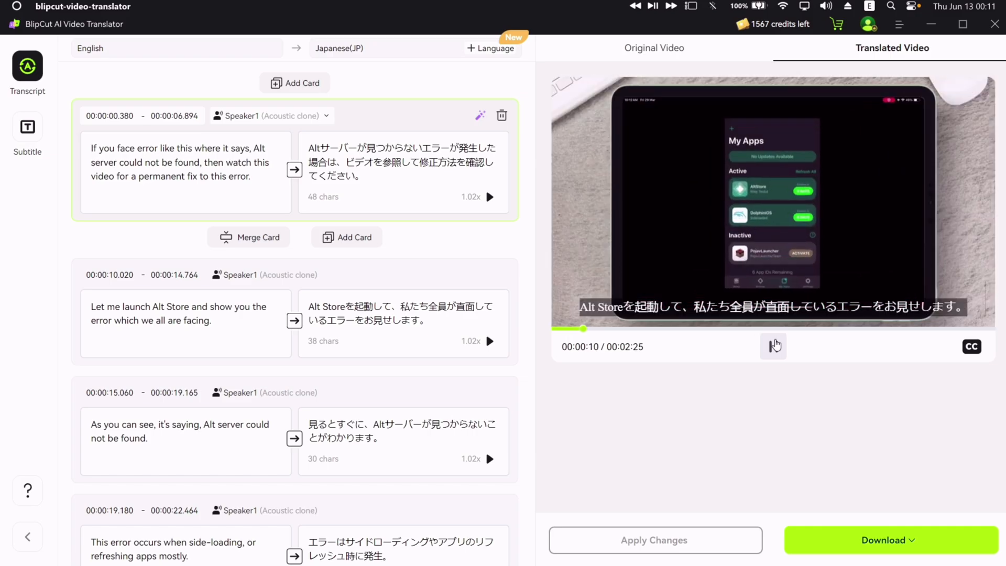
click(27, 127)
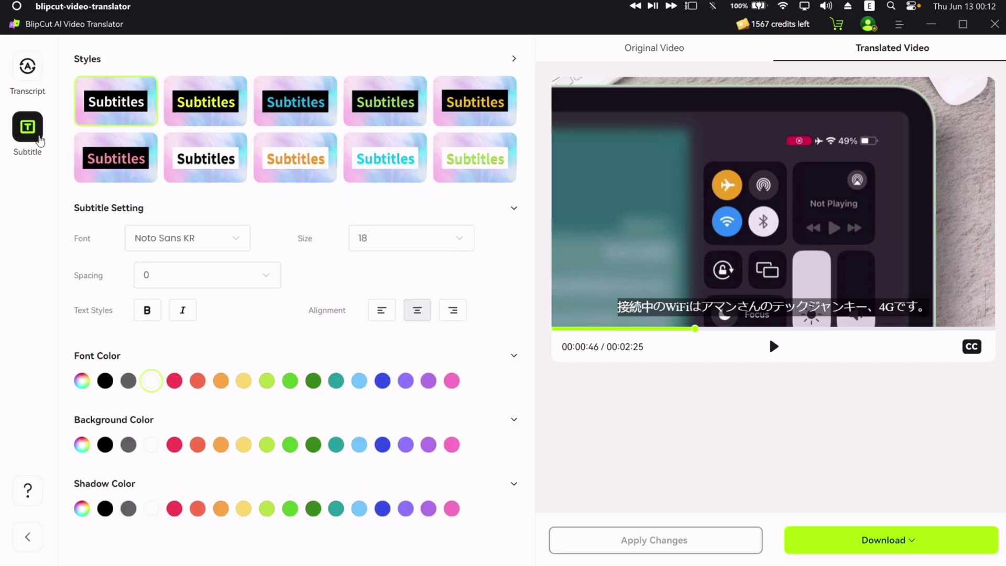
- Give the Japanese captions the green text style and a smaller subtitle size
click(475, 158)
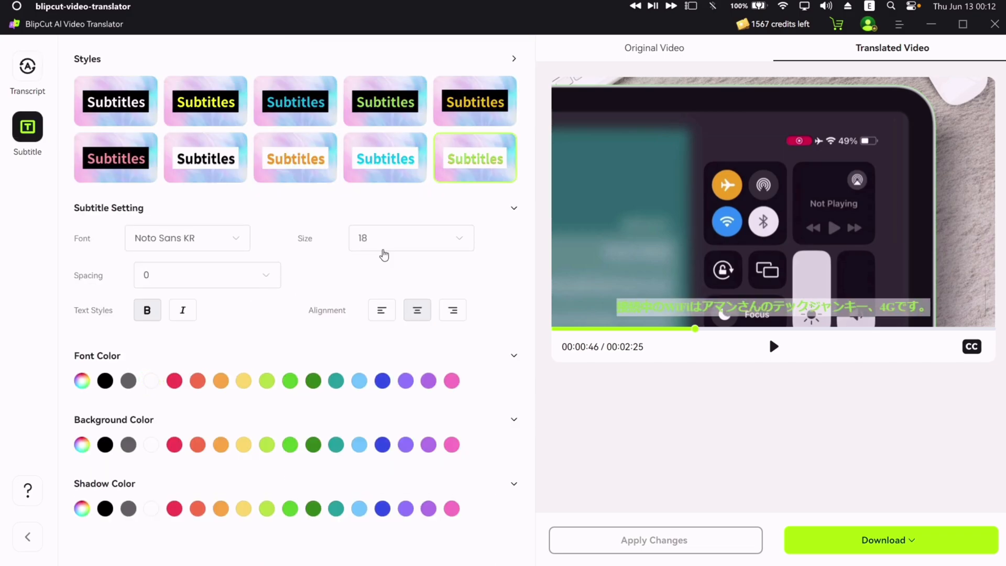
click(410, 238)
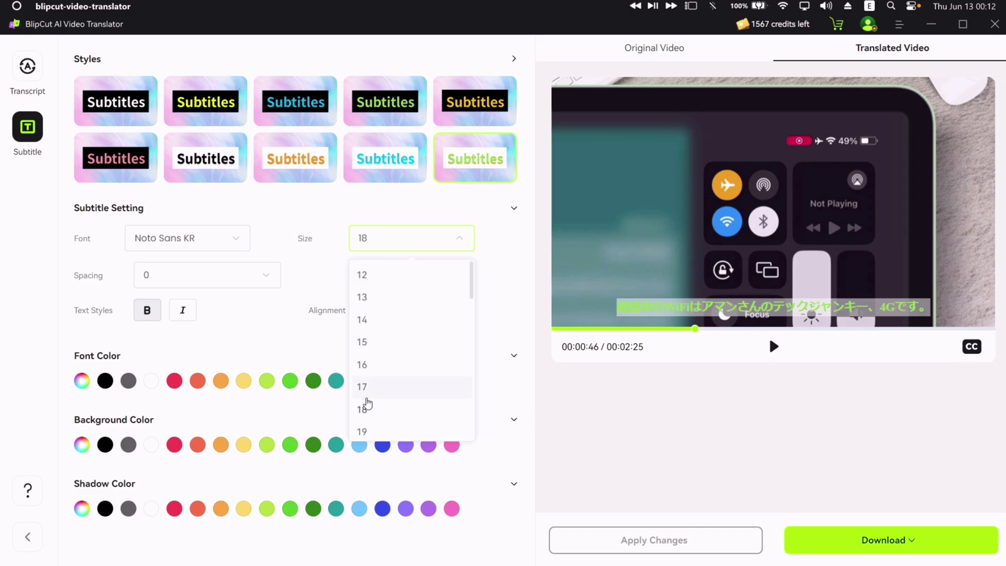
click(361, 387)
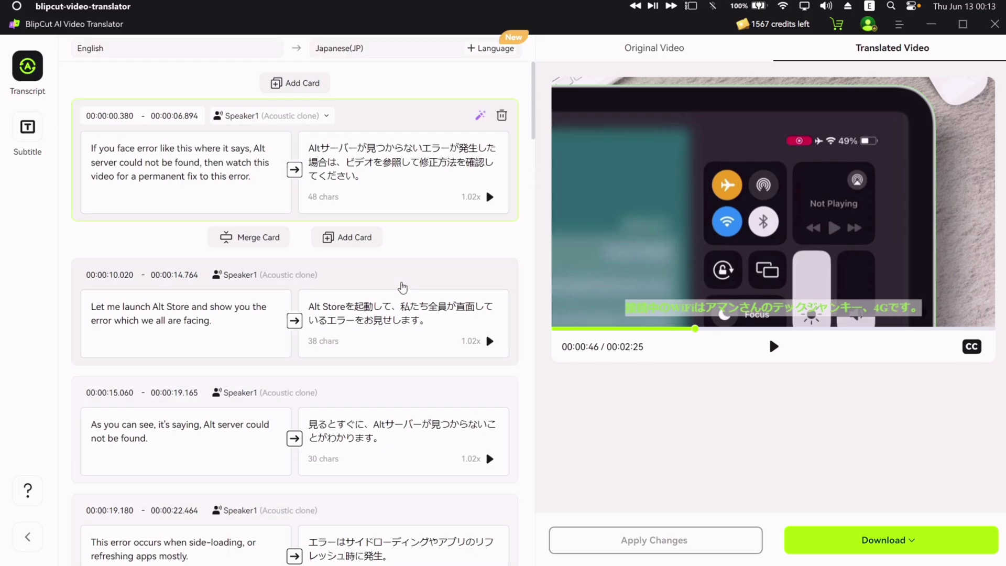
mouse_move(480, 115)
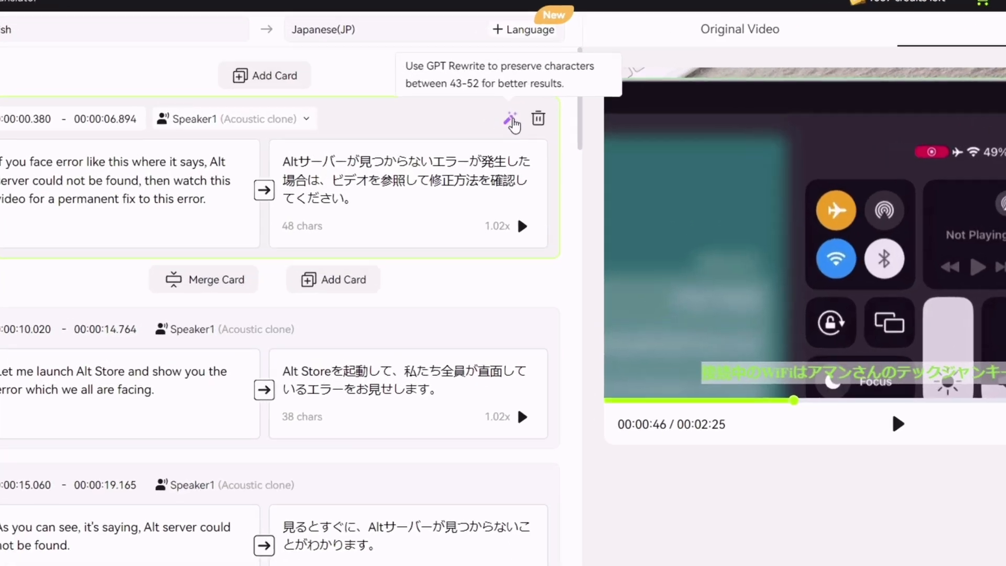
- Accept GPT's shorter 23-character rewrite of the first Japanese caption
click(510, 121)
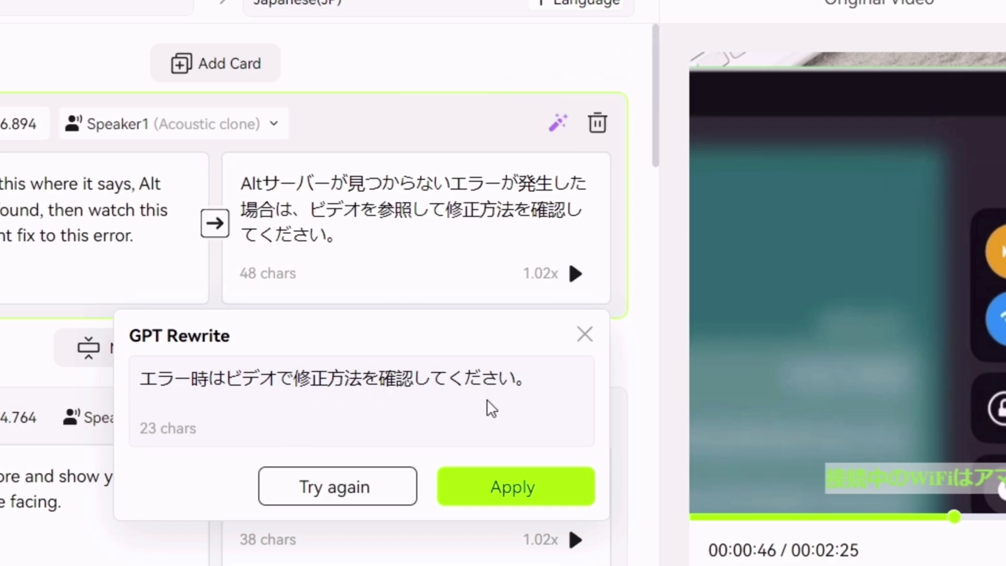
click(513, 486)
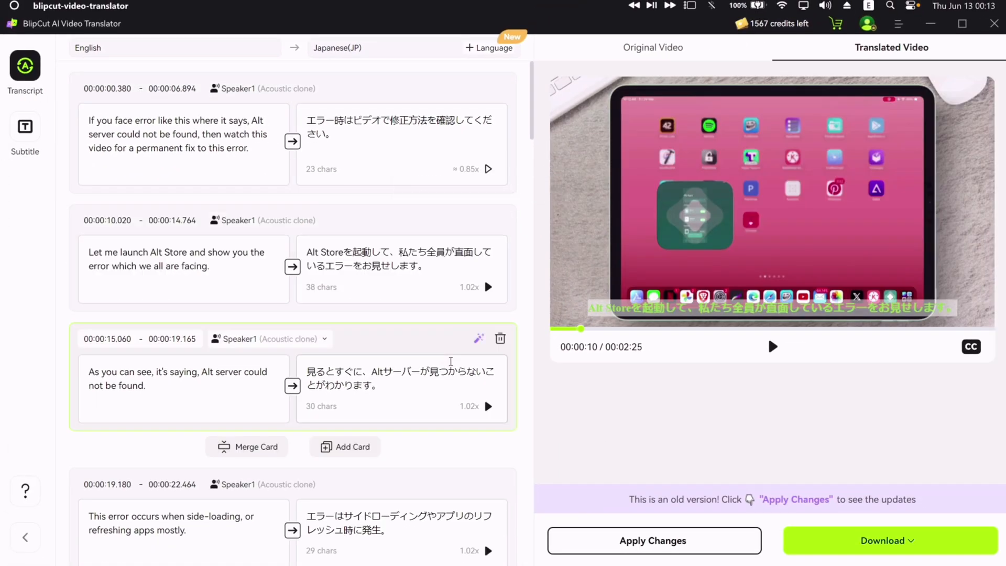
click(479, 339)
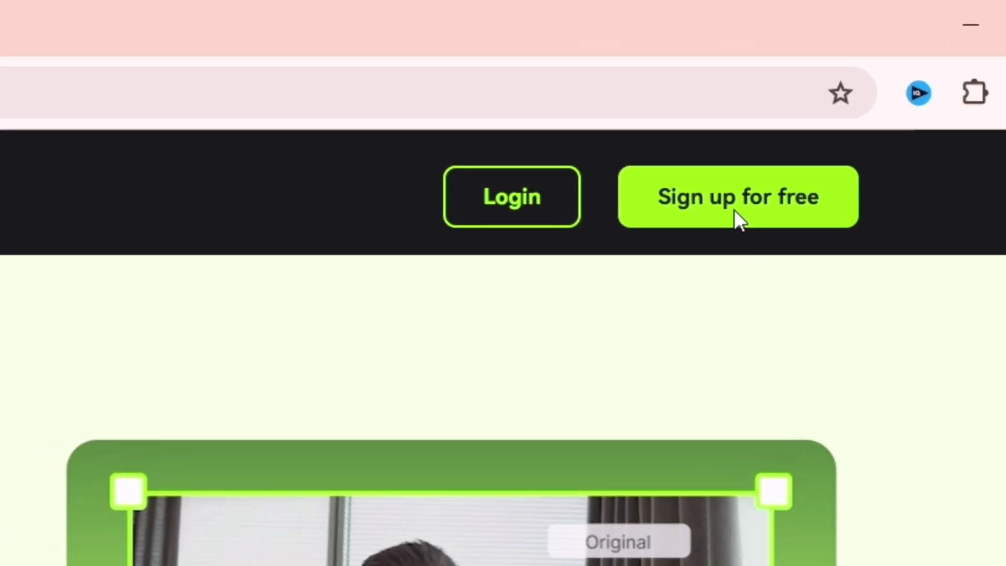
- Reach the 'Register your BlipCut account' page via Sign up for free
click(738, 196)
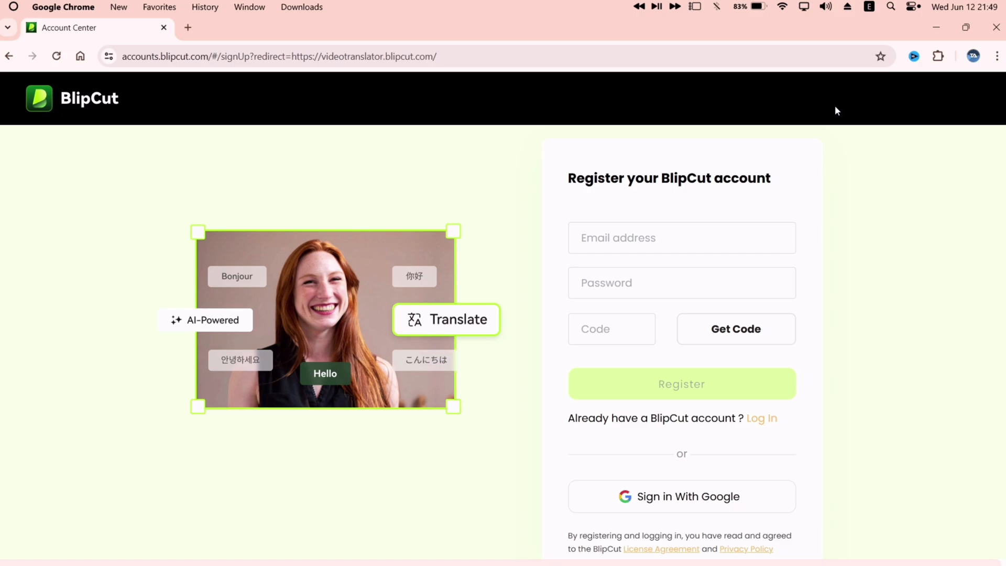
click(762, 418)
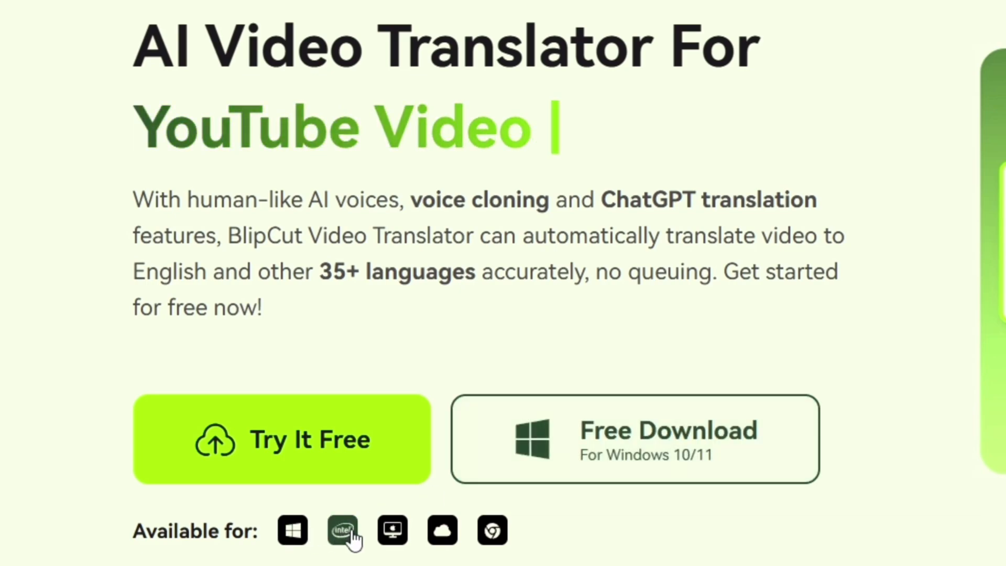
- Switch the free download to macOS 10.15 and choose Try It Free
click(391, 530)
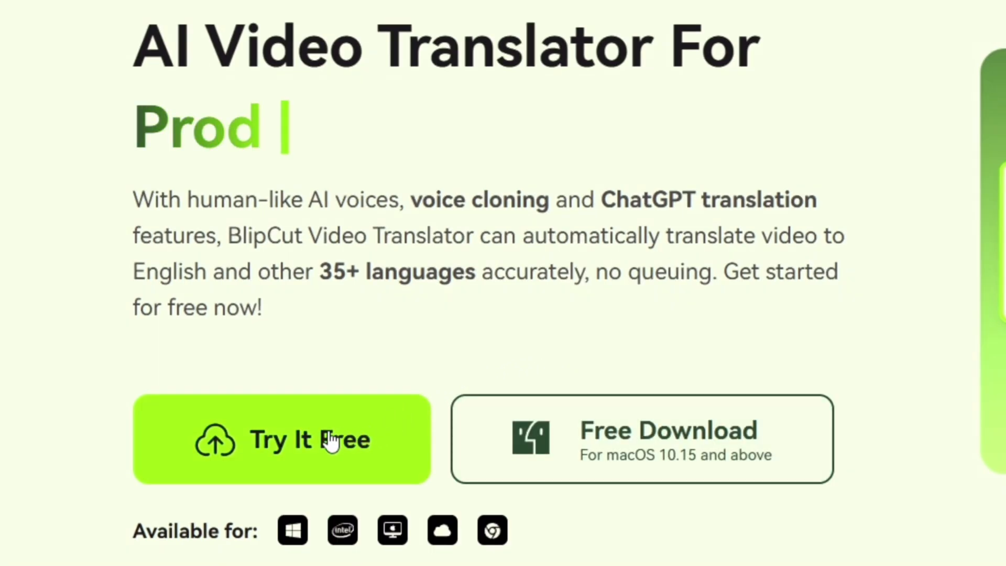
mouse_move(308, 450)
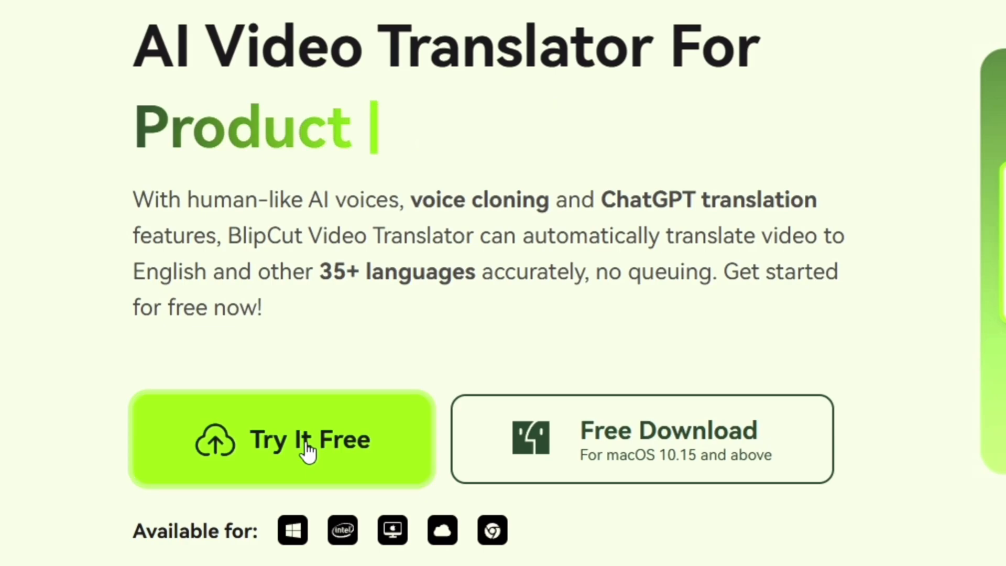
click(281, 439)
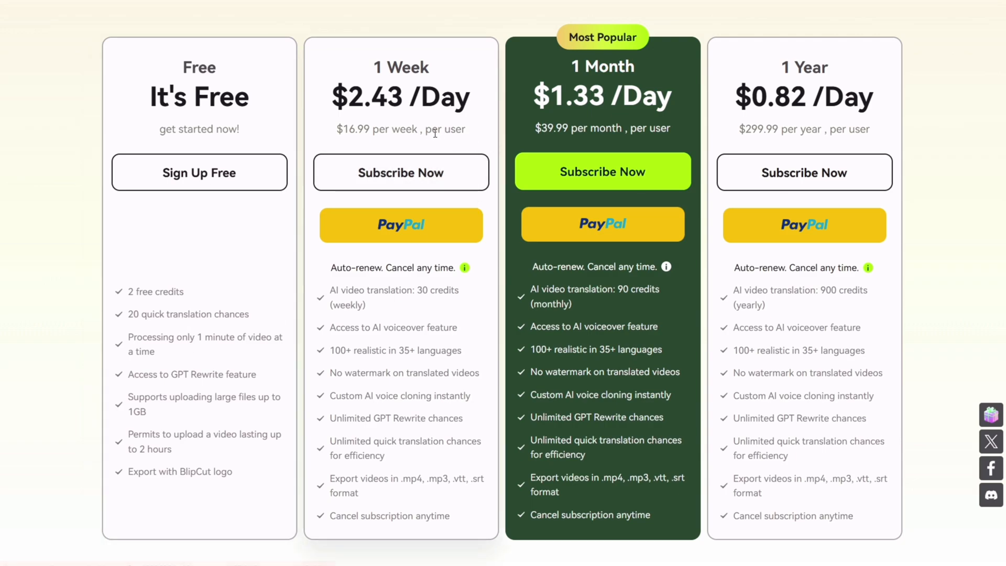
mouse_move(837, 152)
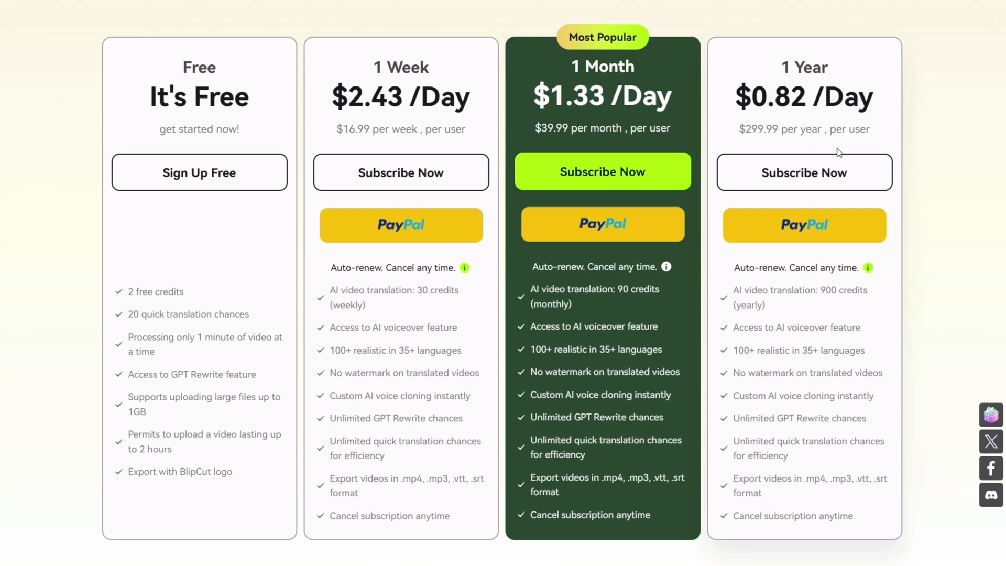
scroll(down, 3)
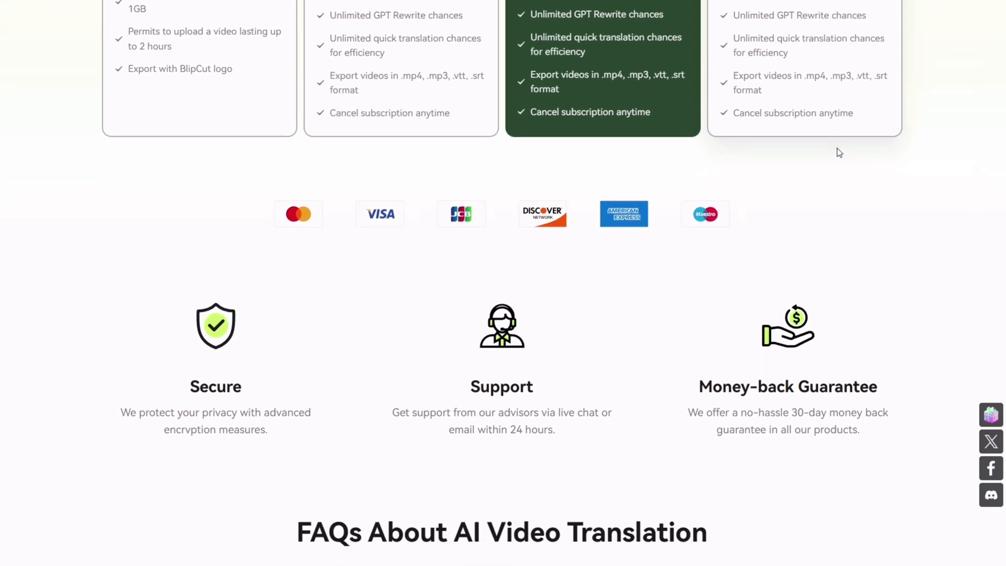
scroll(down, 3)
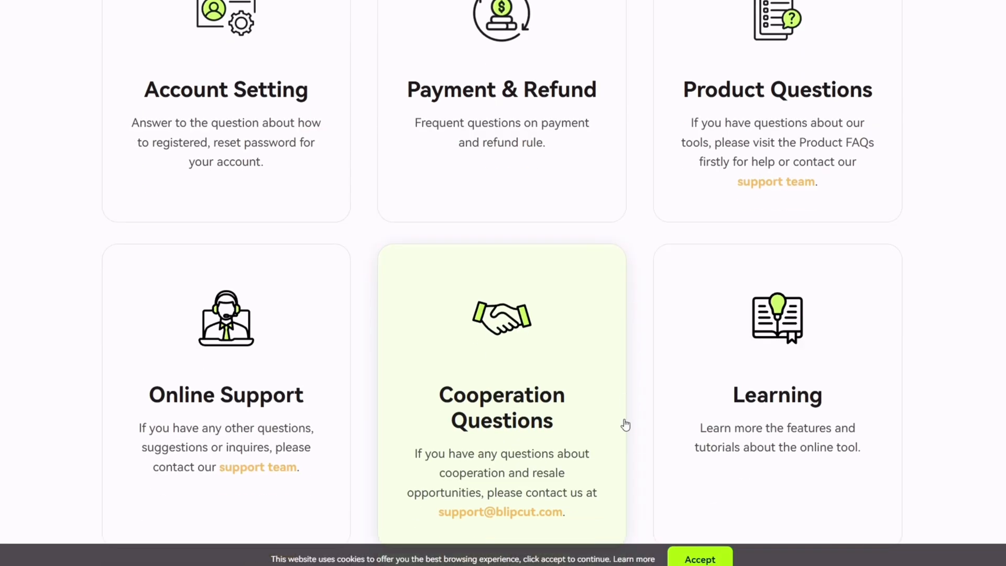